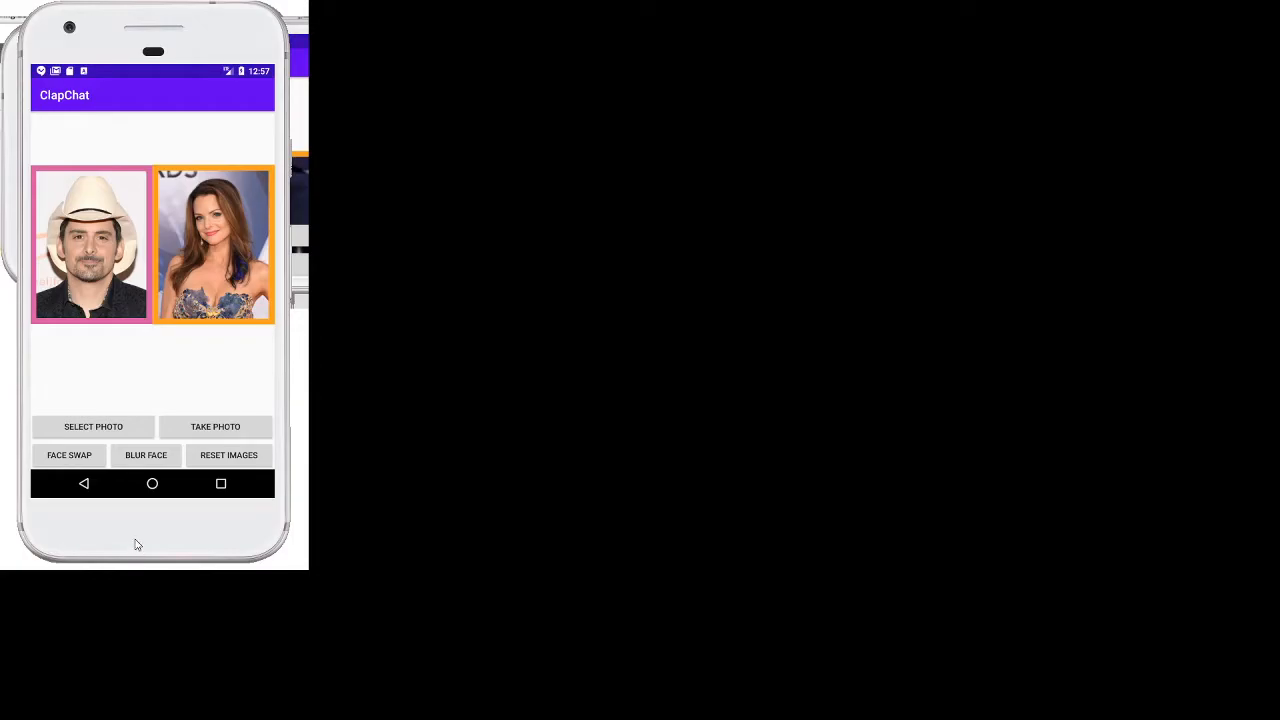
pyautogui.moveTo(139, 535)
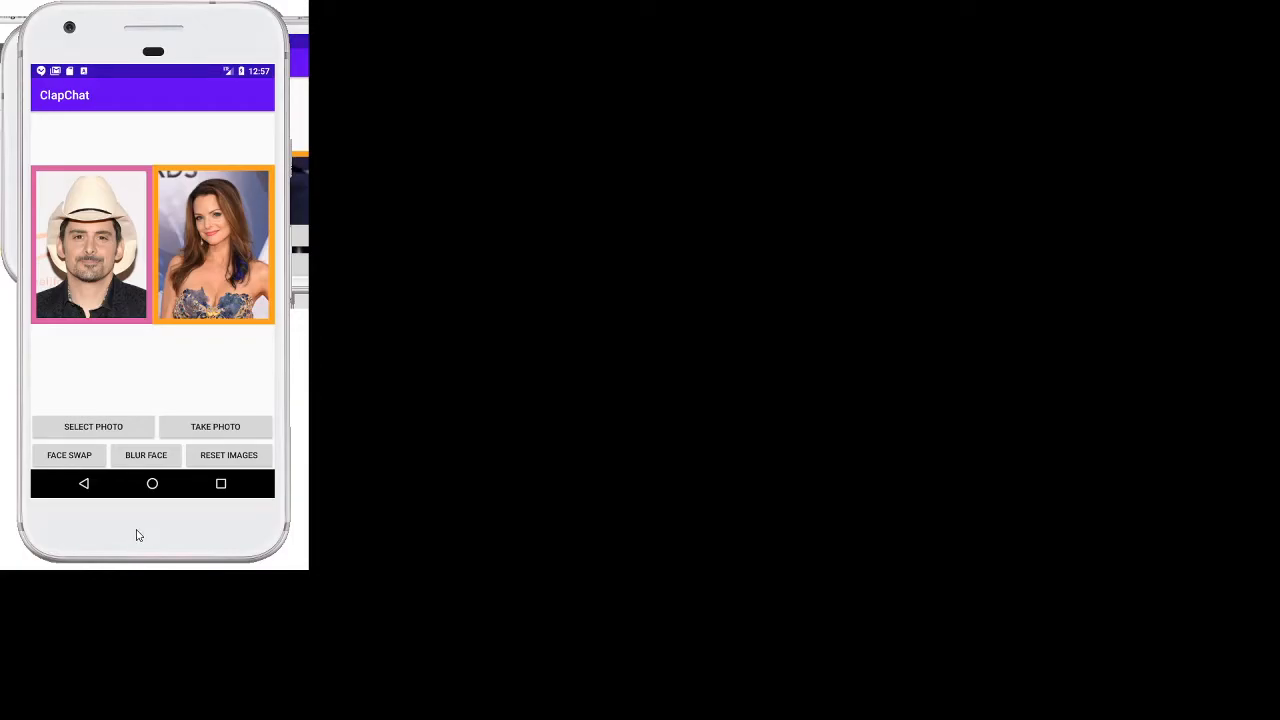
pyautogui.moveTo(97, 403)
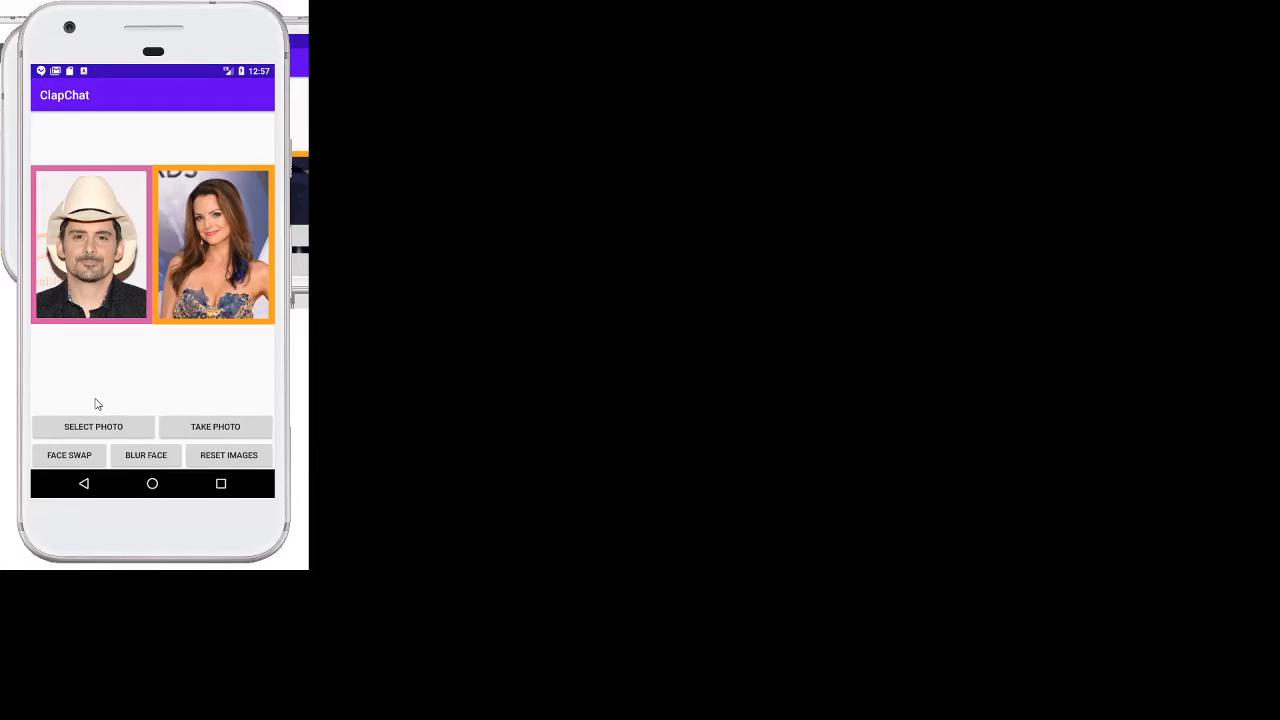
pyautogui.moveTo(118, 213)
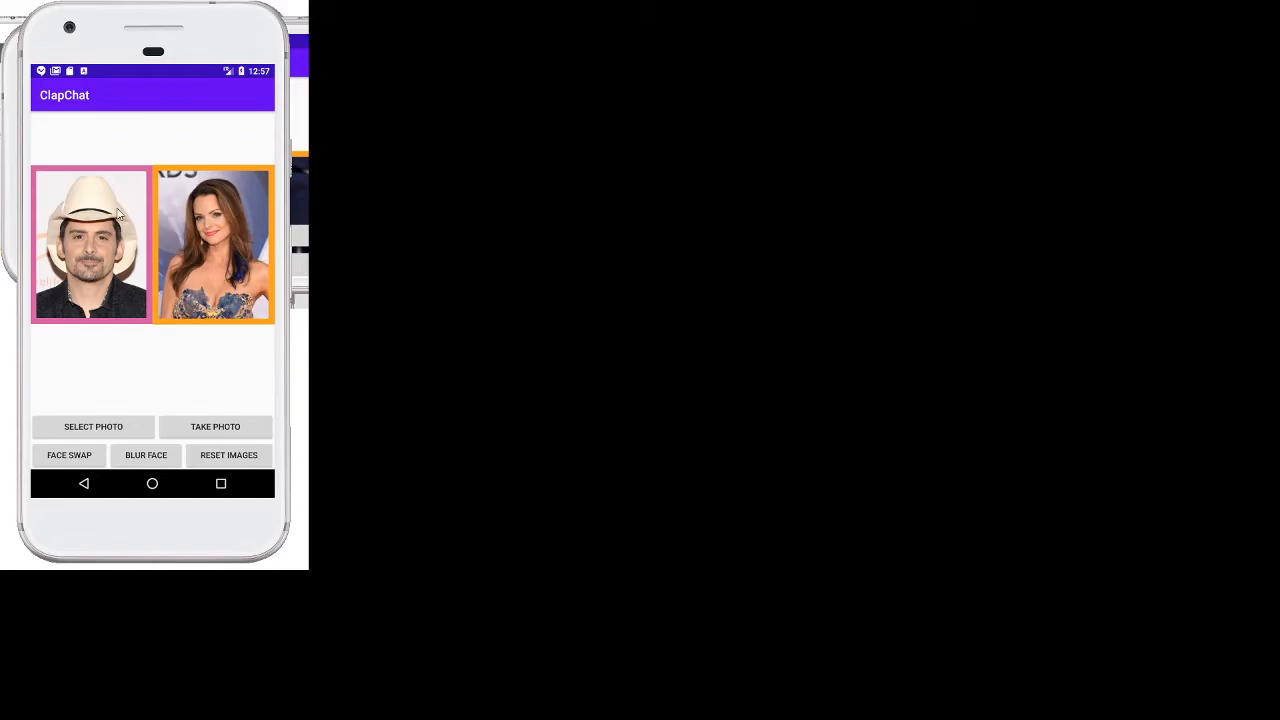
pyautogui.moveTo(247, 240)
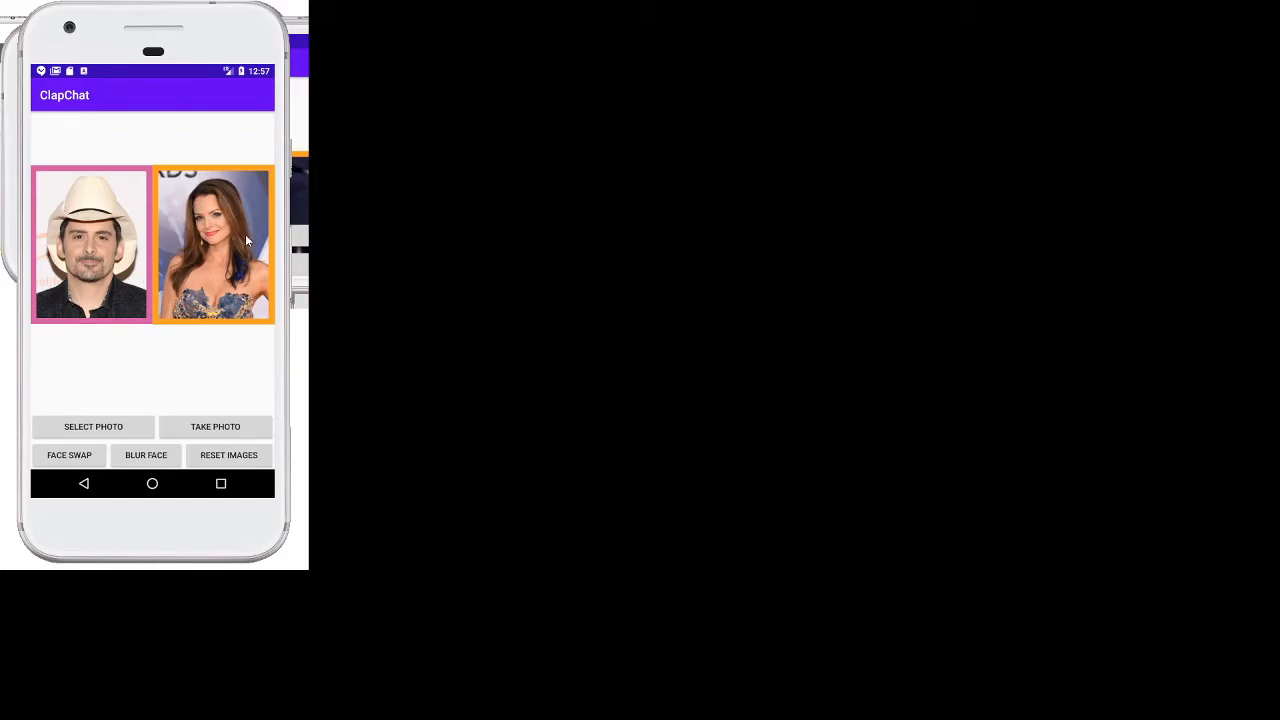
# Tap FACE SWAP so each portrait wears the other person's face
pyautogui.click(69, 455)
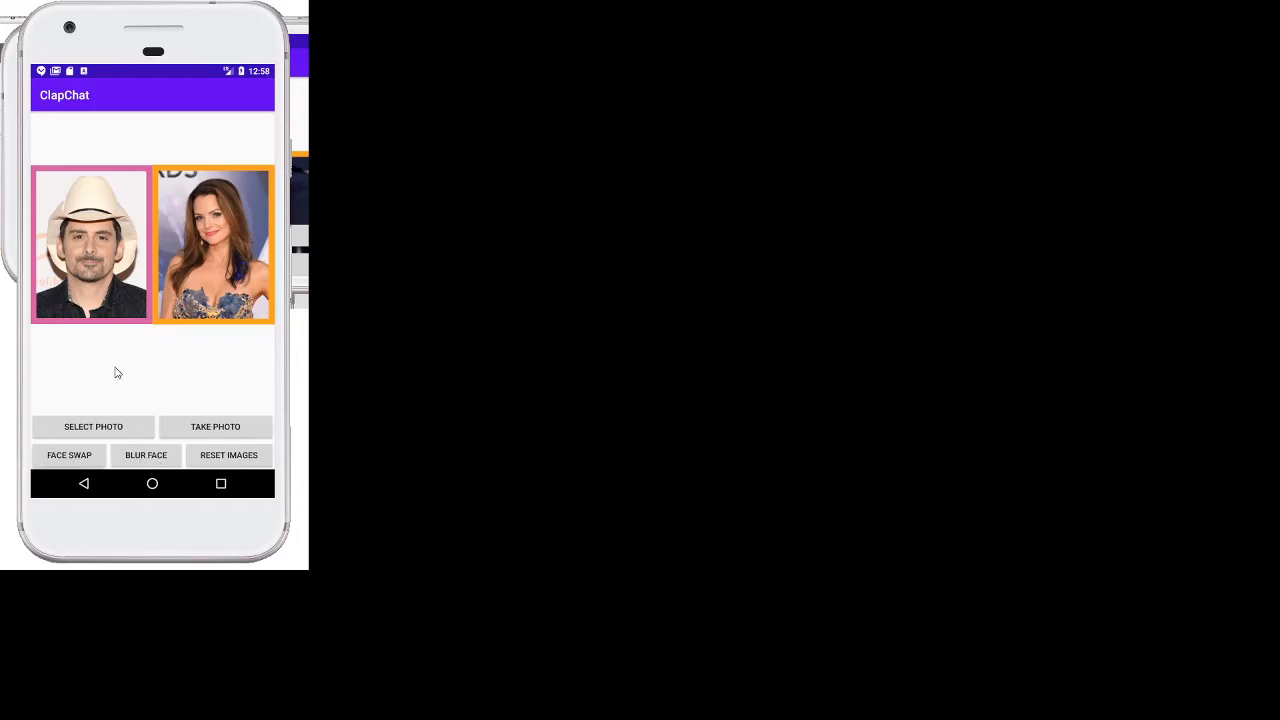
pyautogui.moveTo(123, 385)
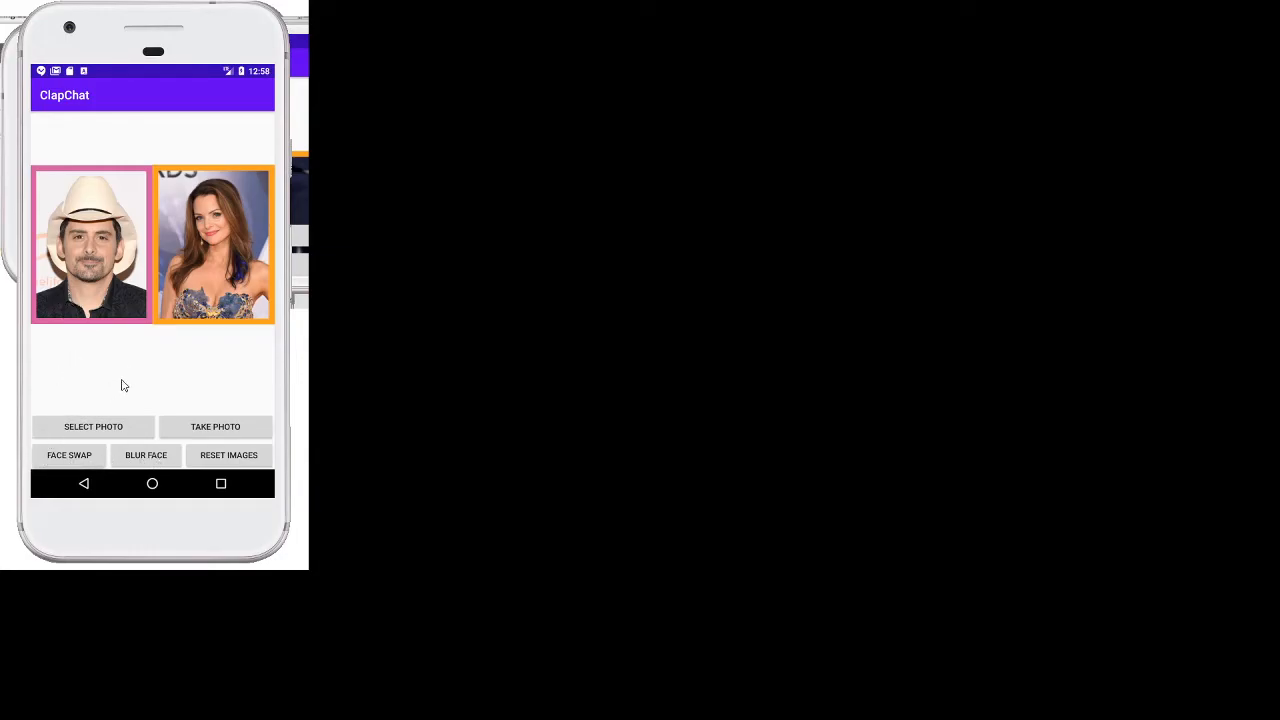
pyautogui.moveTo(128, 375)
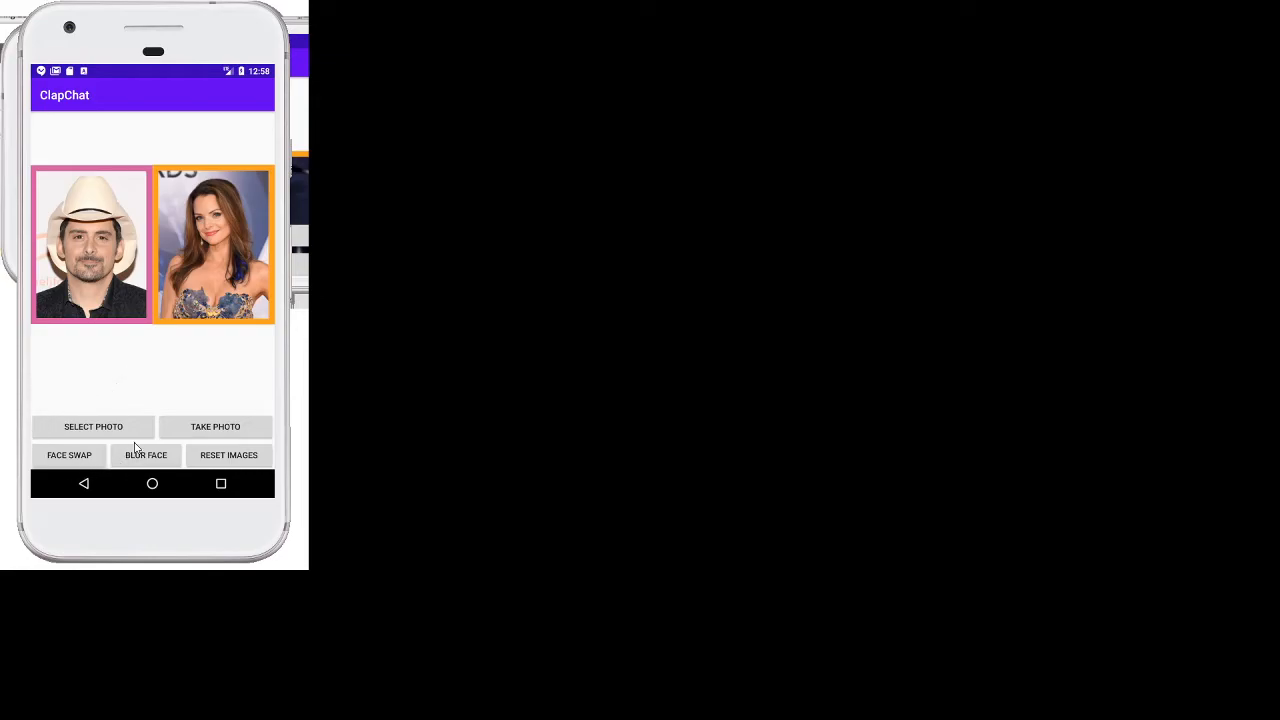
pyautogui.click(69, 455)
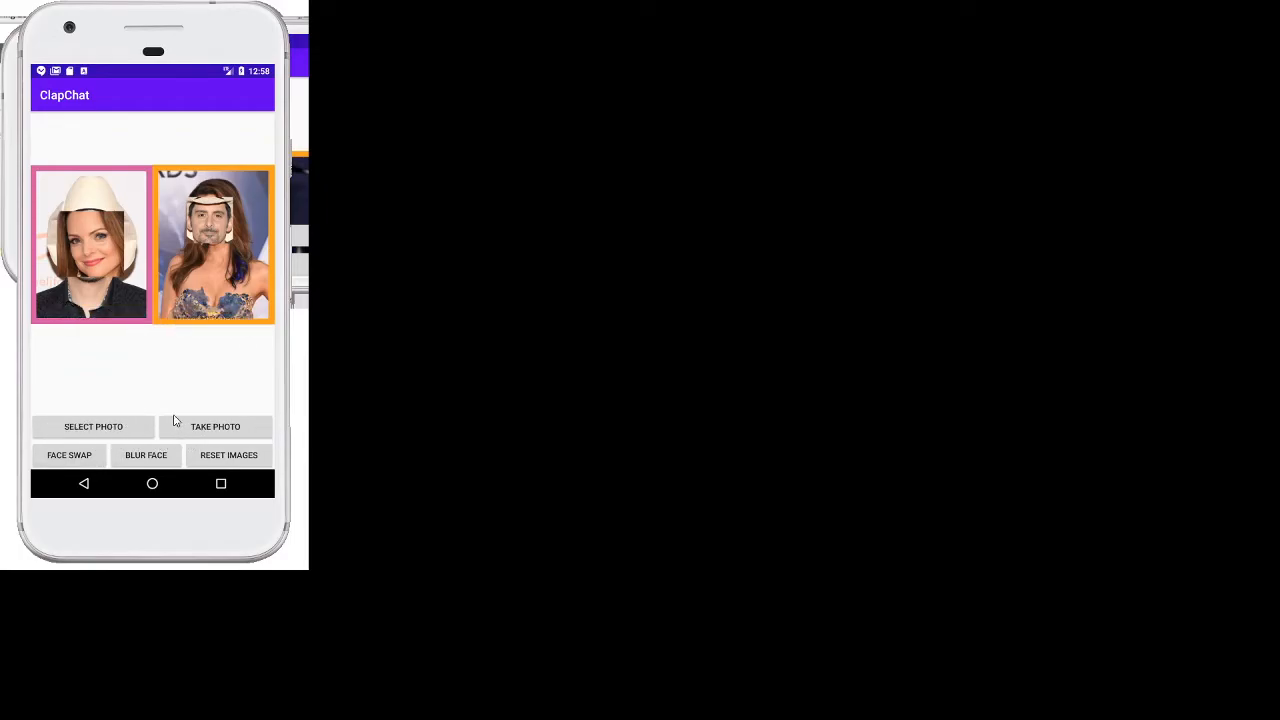
pyautogui.moveTo(166, 398)
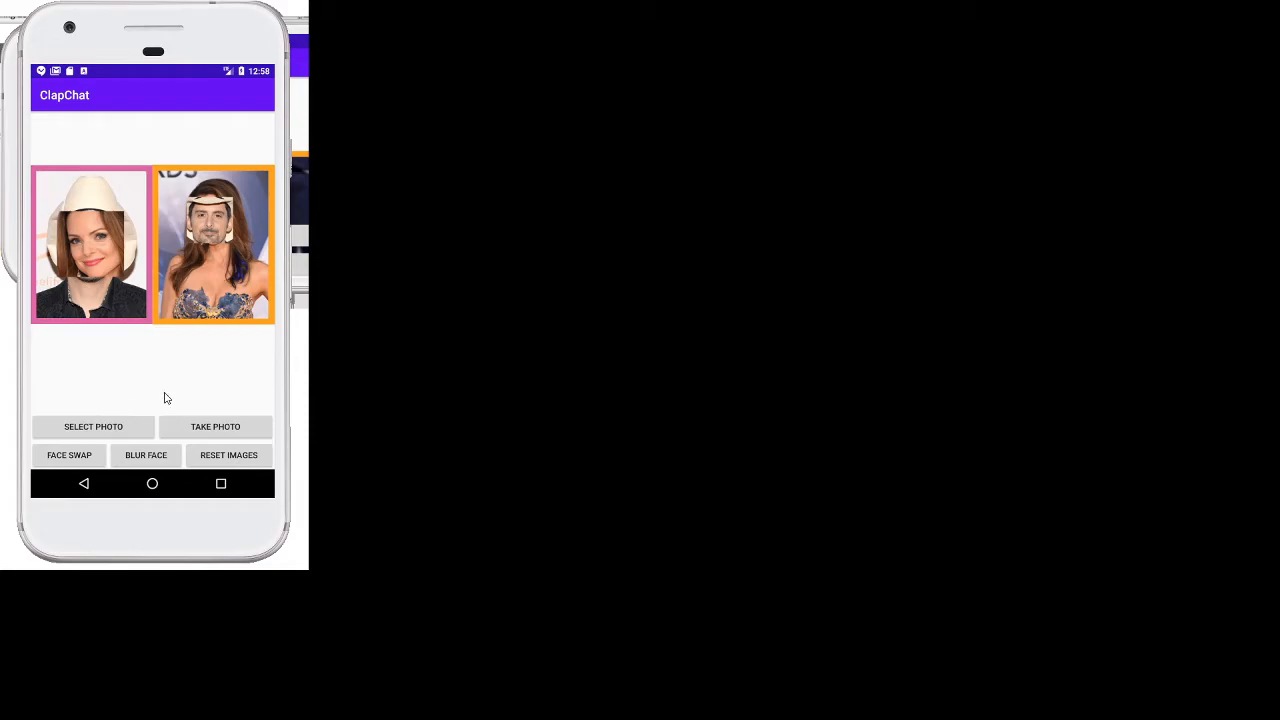
pyautogui.moveTo(105, 377)
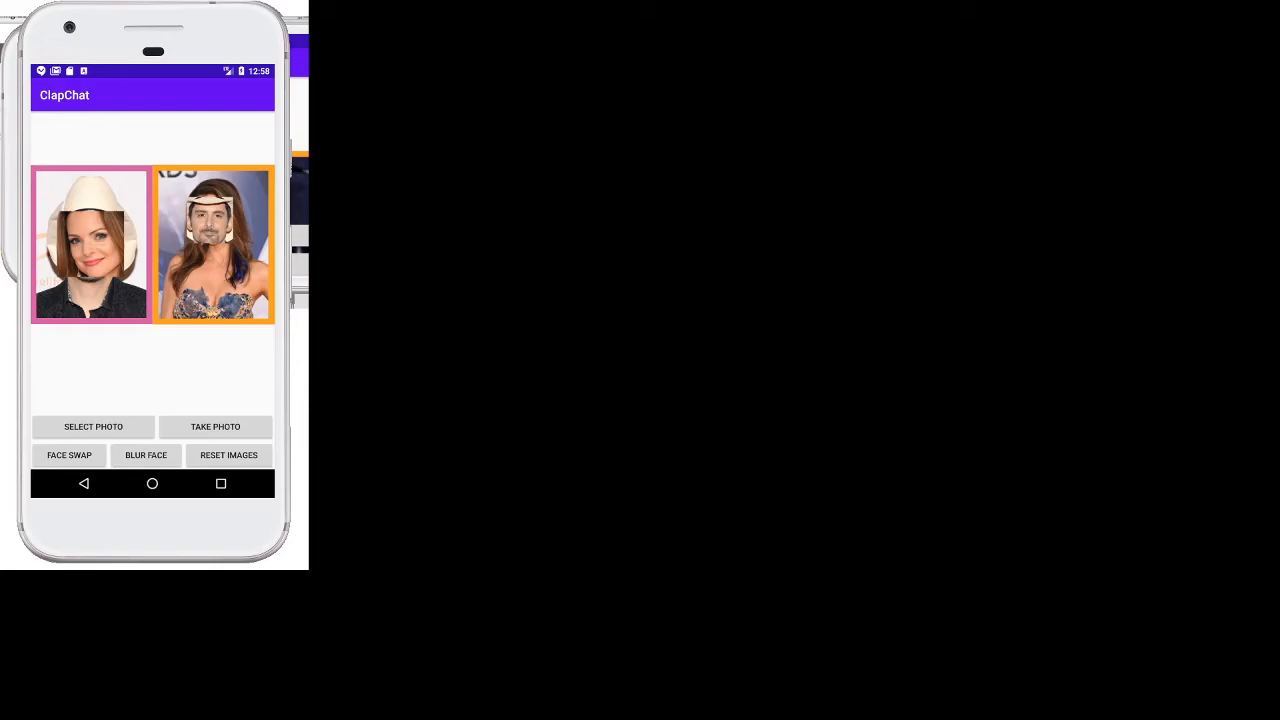
pyautogui.moveTo(127, 428)
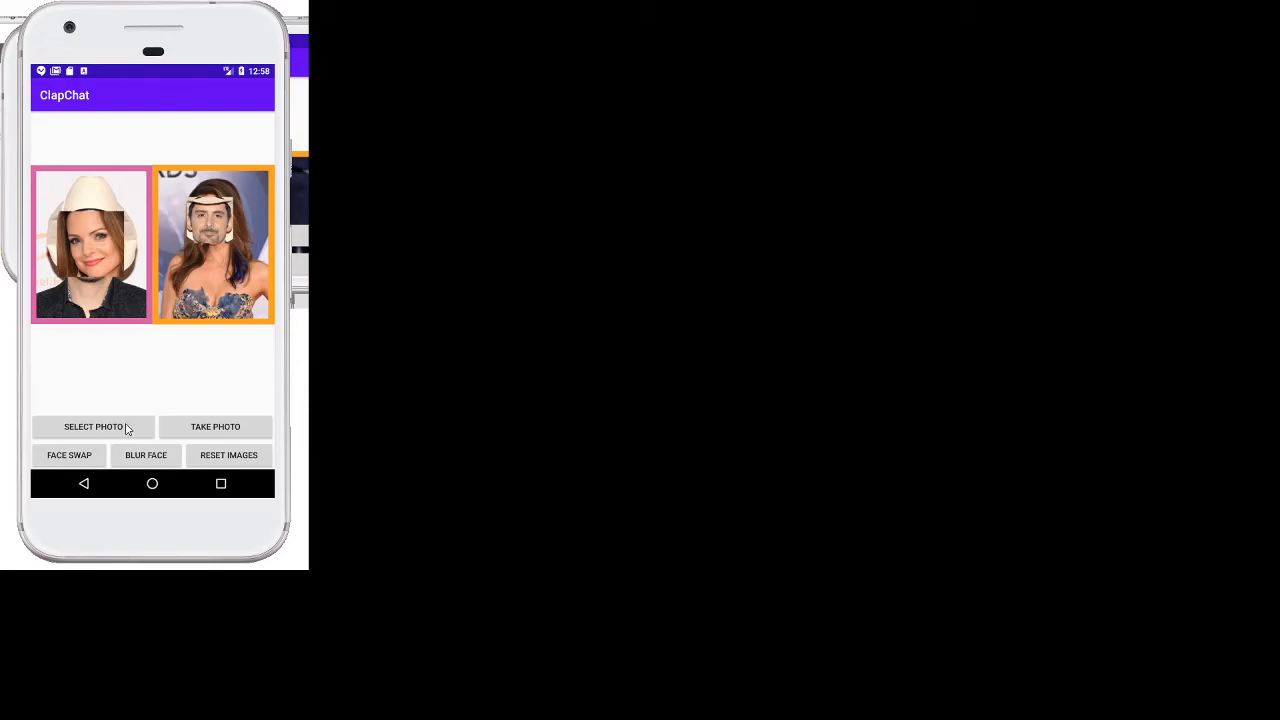
pyautogui.moveTo(152, 310)
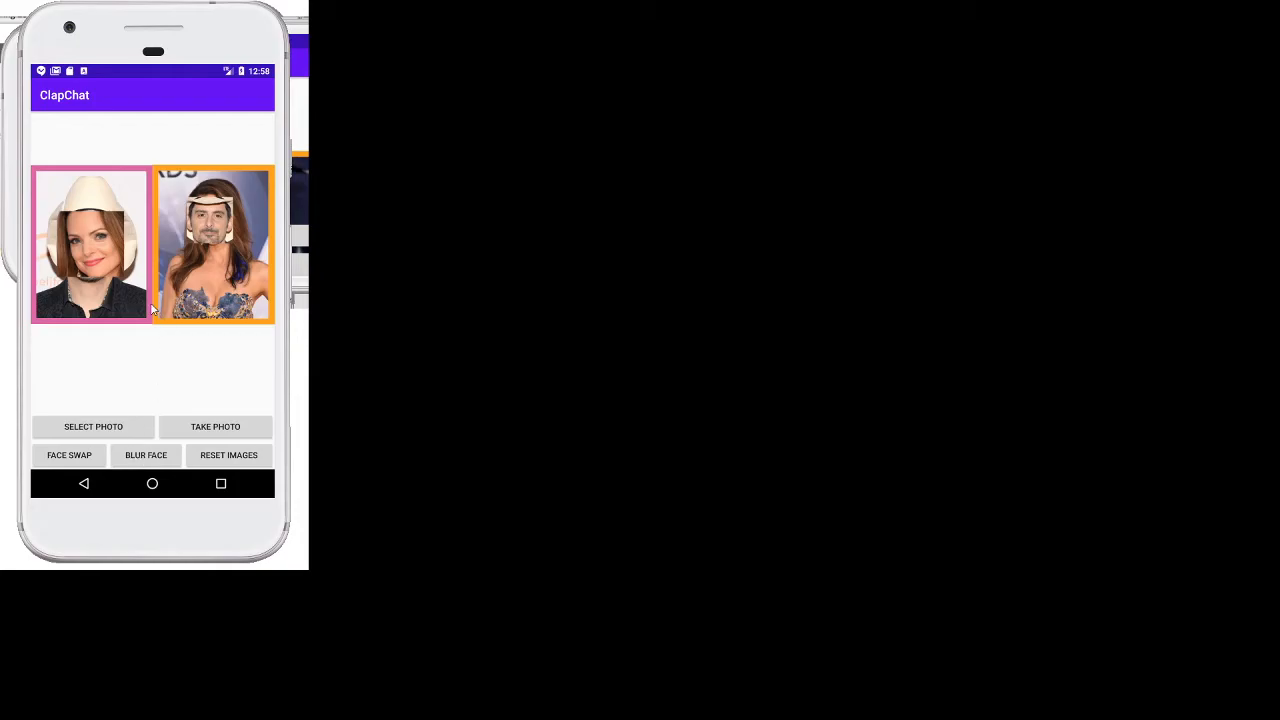
pyautogui.moveTo(88, 433)
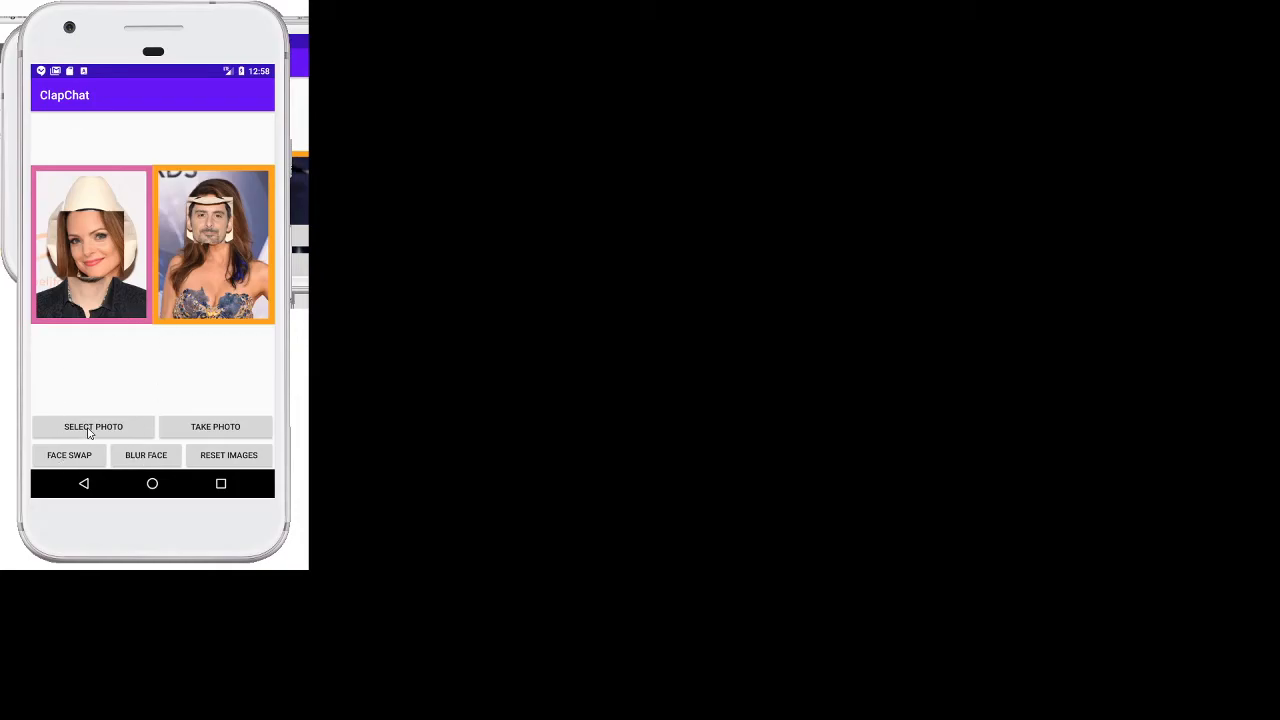
# Replace the left photo with the suited man, swap faces again, and check for open eyes
pyautogui.click(93, 427)
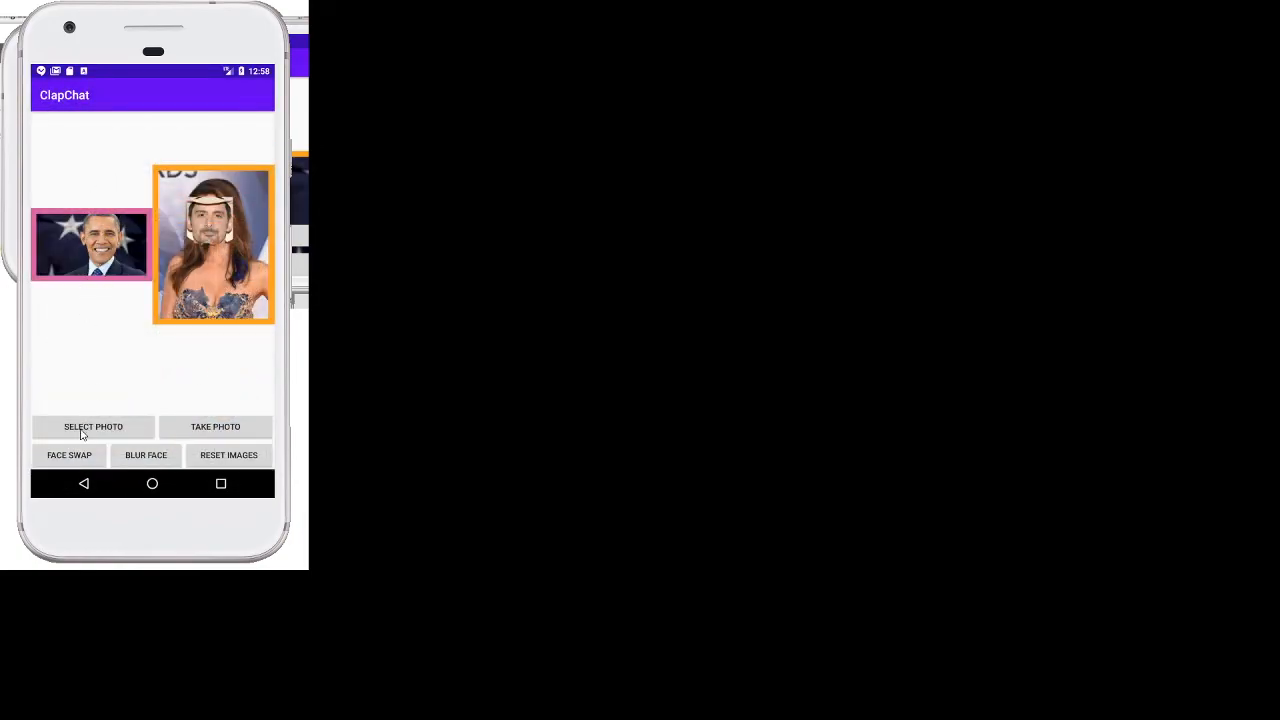
pyautogui.moveTo(98, 377)
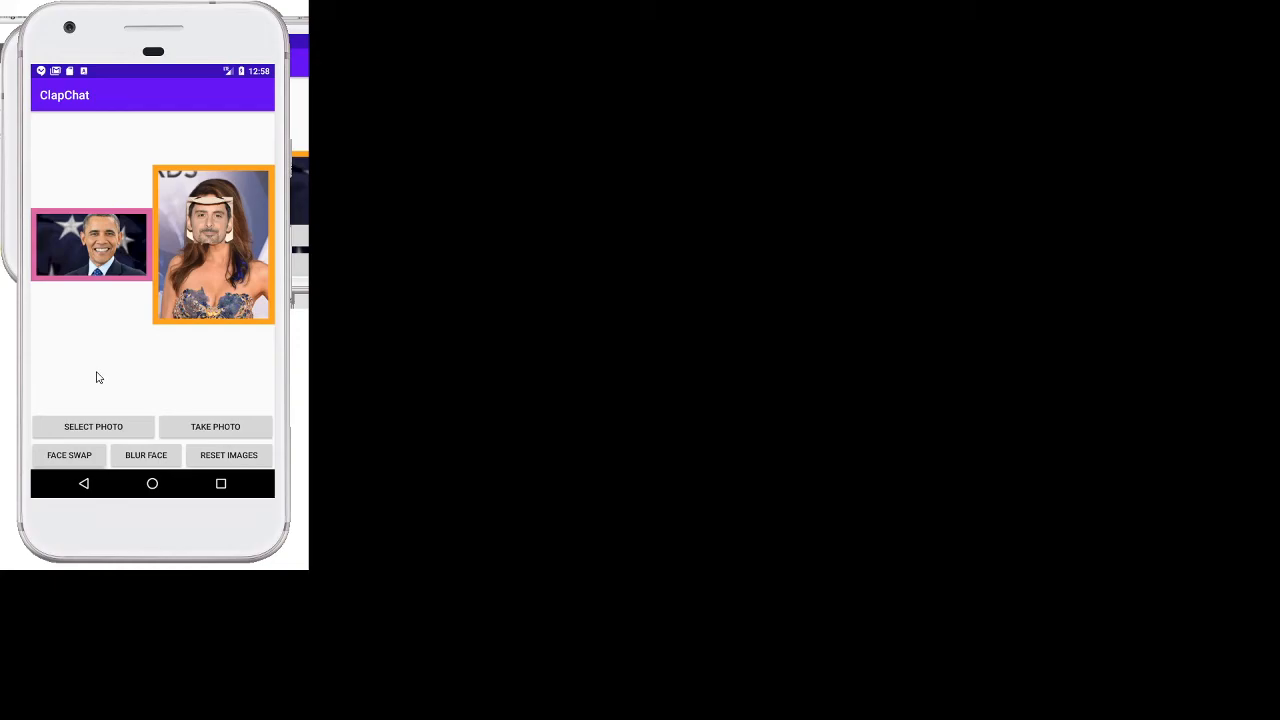
pyautogui.moveTo(99, 356)
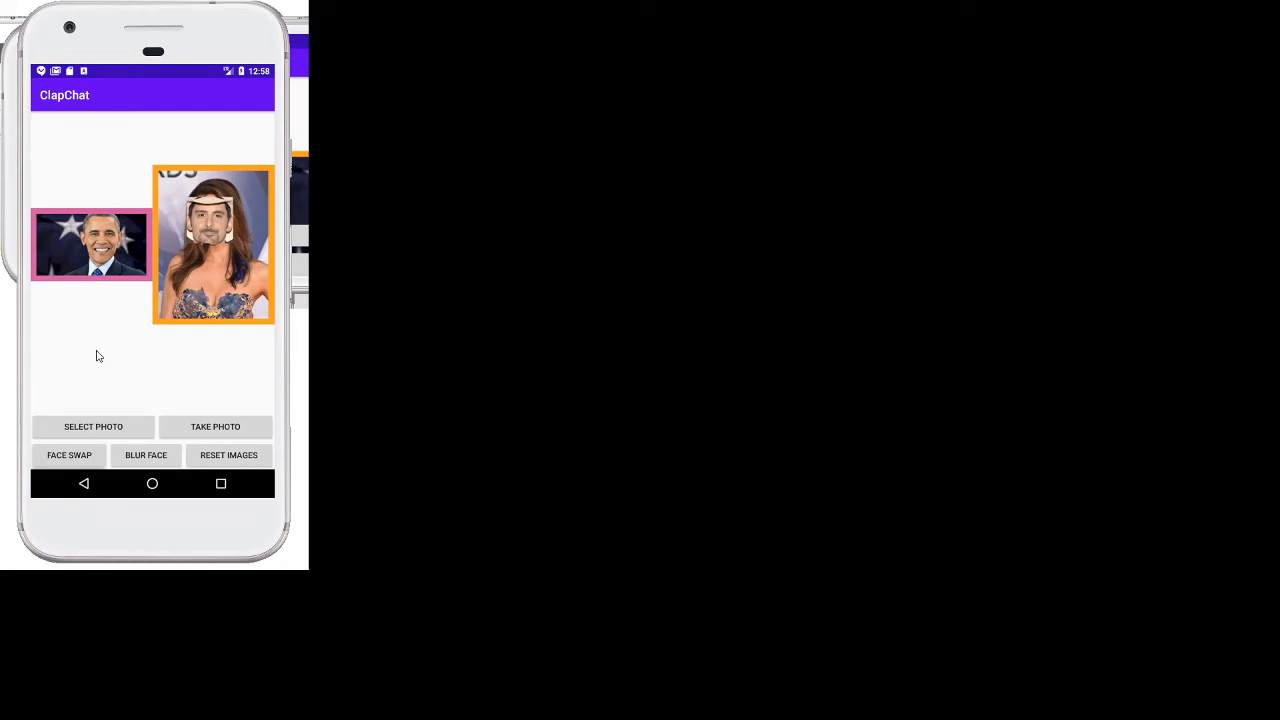
pyautogui.click(69, 455)
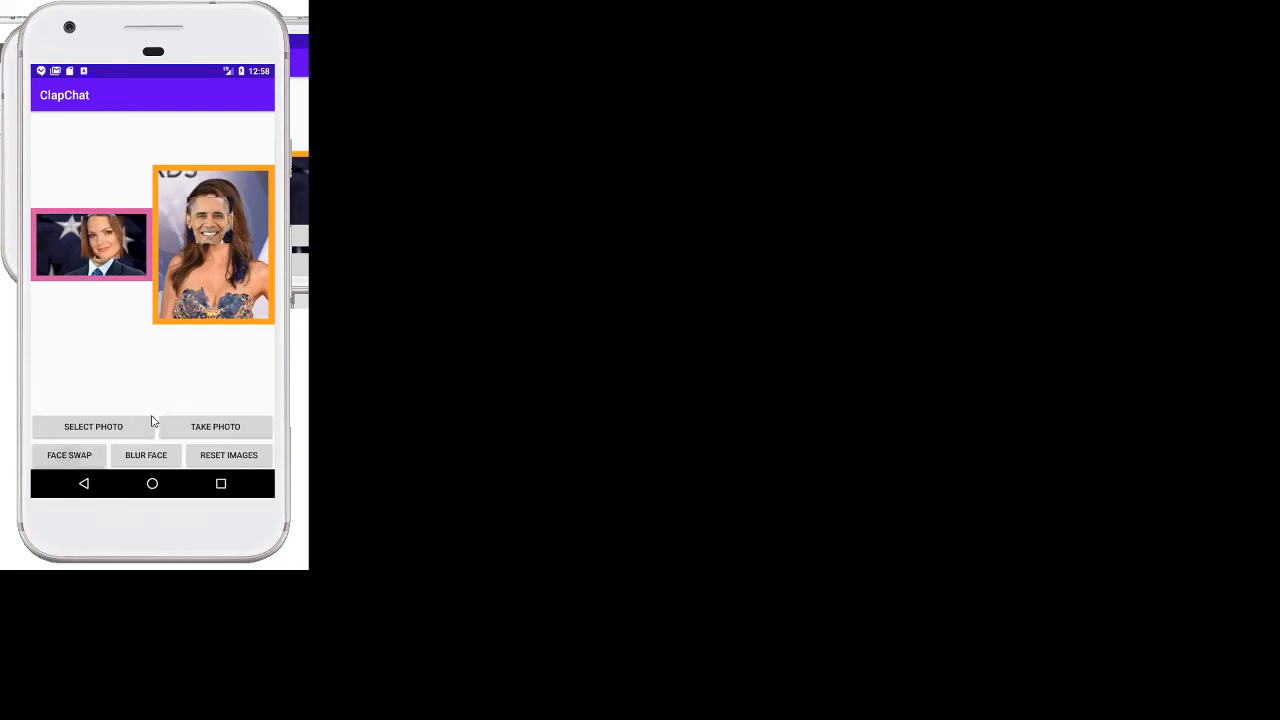
pyautogui.click(91, 244)
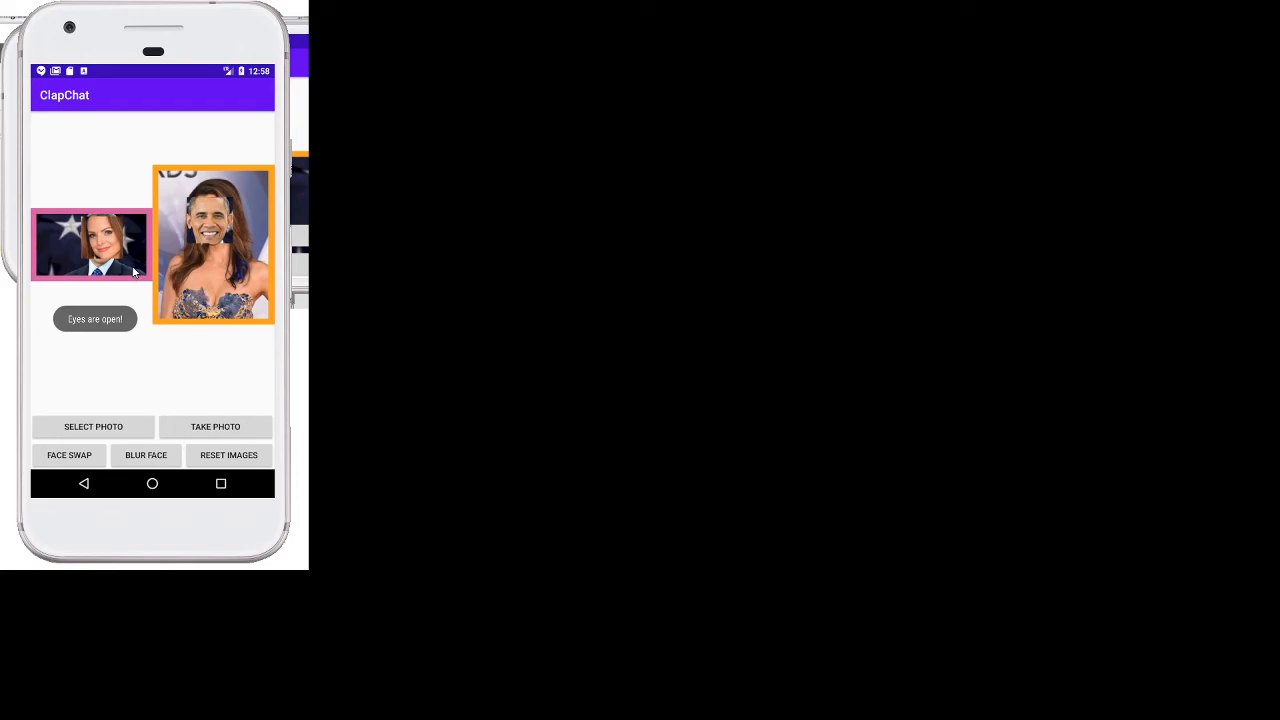
# Blur the faces in both the left and right photos with BLUR FACE
pyautogui.click(145, 455)
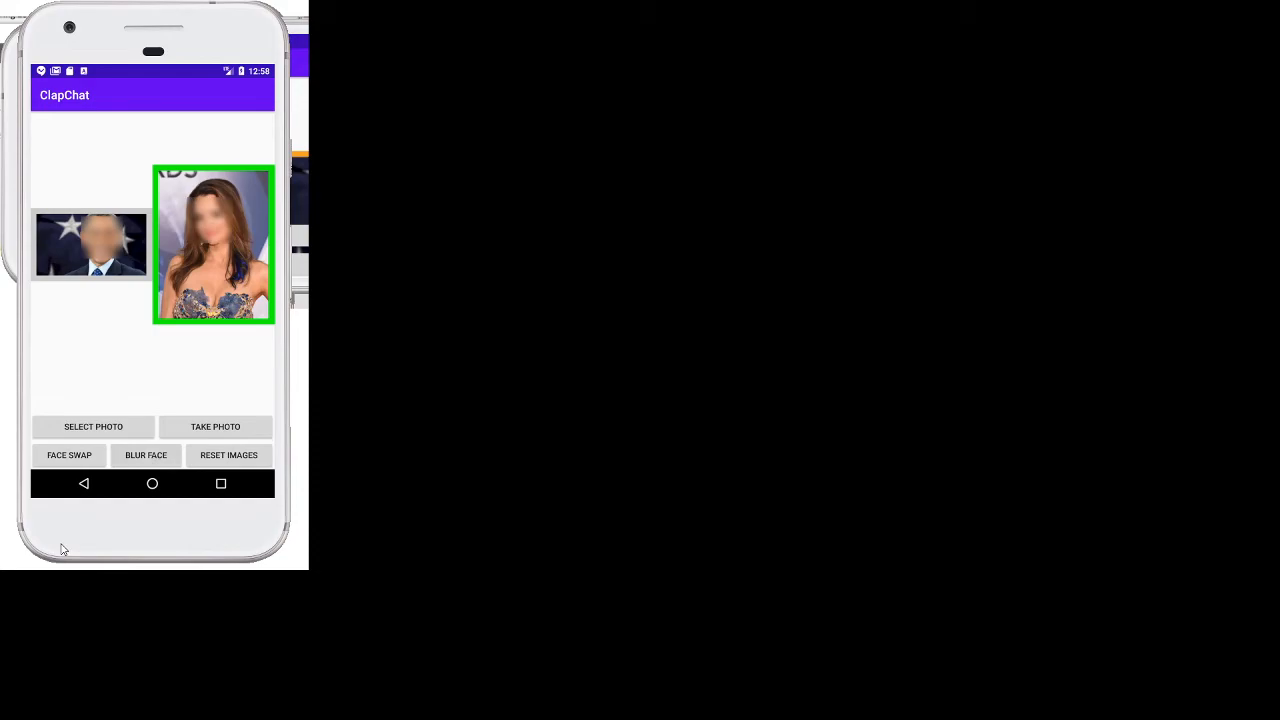
pyautogui.moveTo(157, 377)
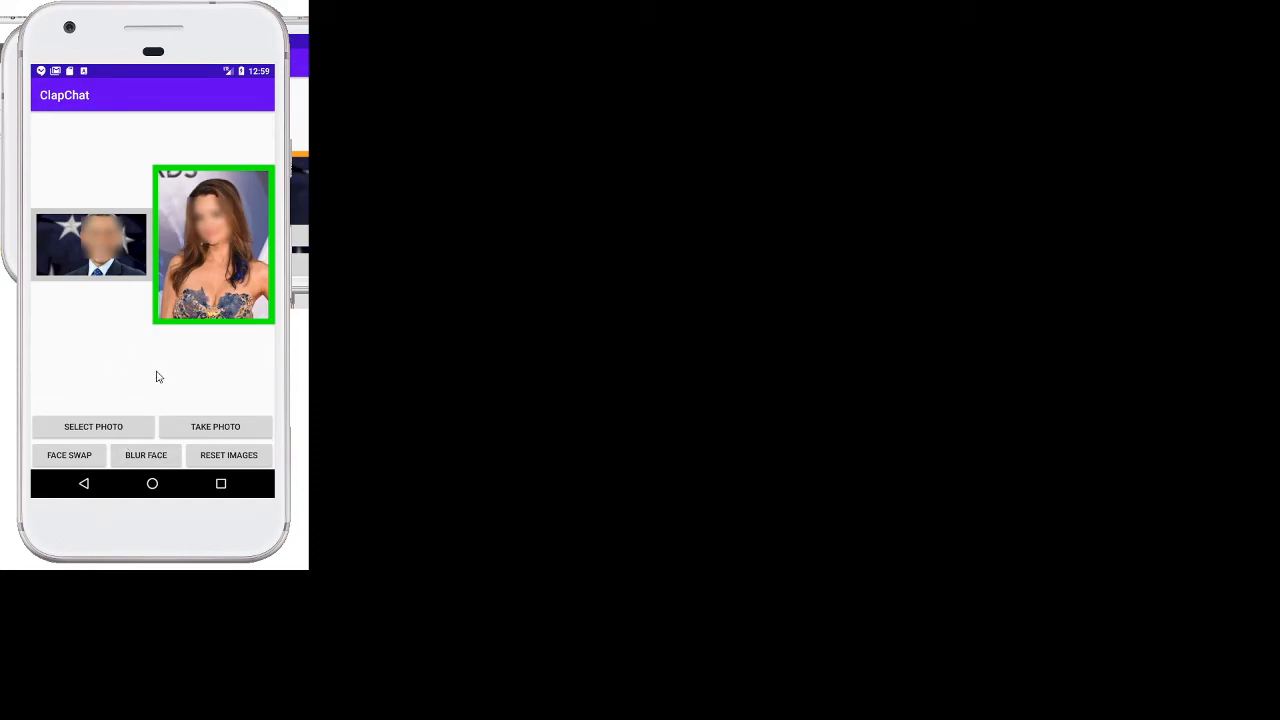
pyautogui.moveTo(204, 460)
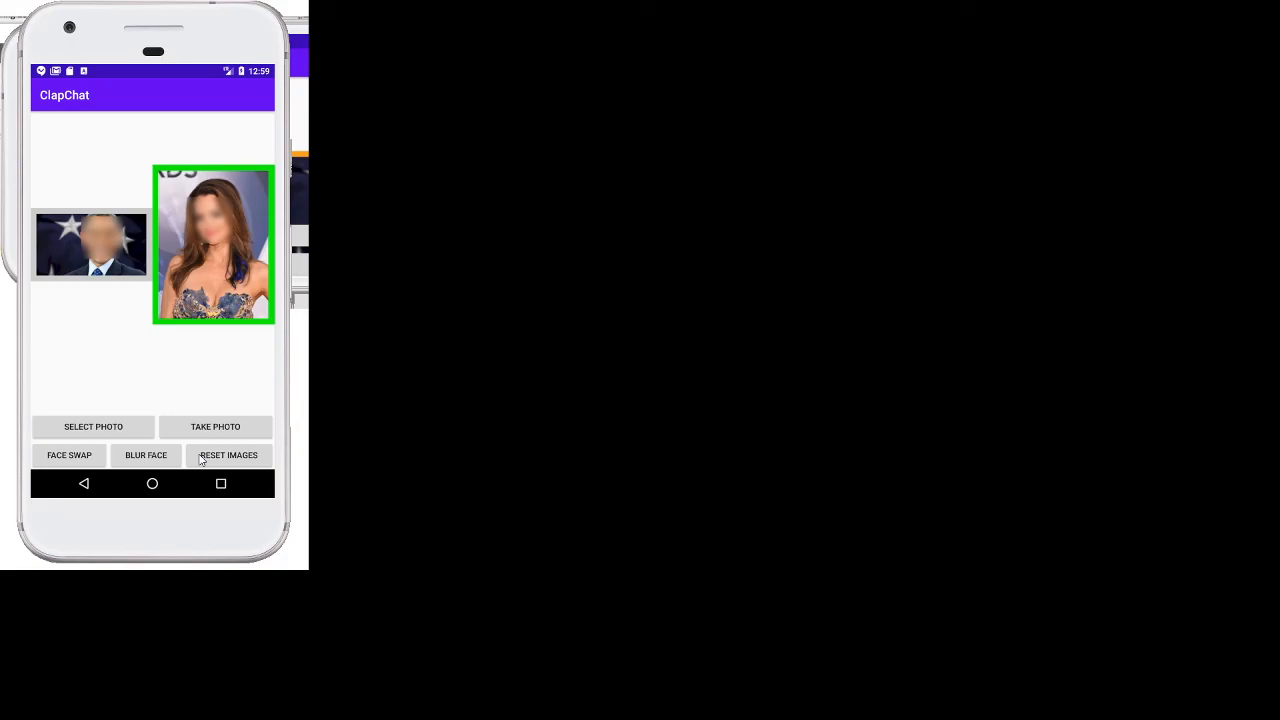
pyautogui.moveTo(114, 315)
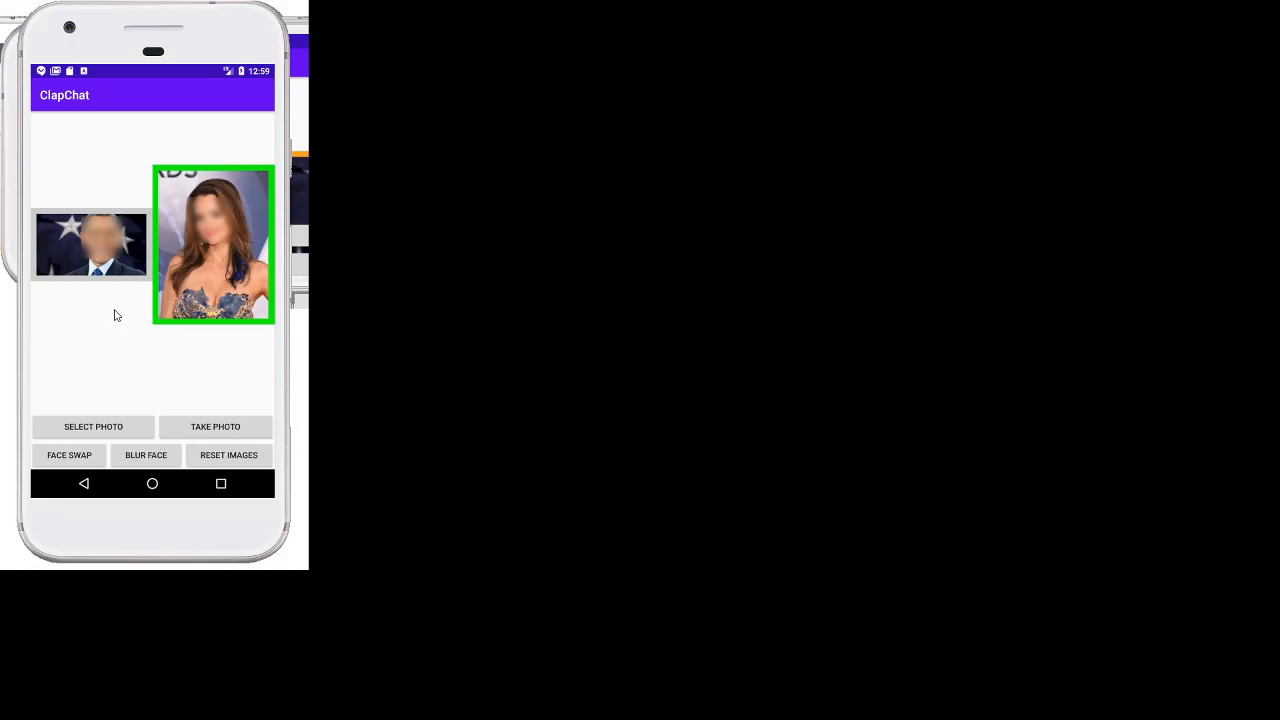